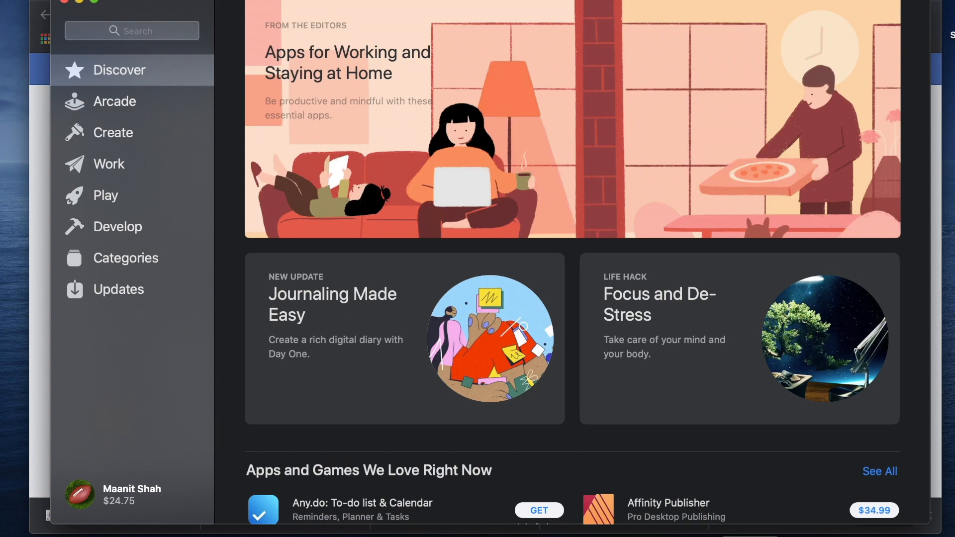
mouse_move(536, 470)
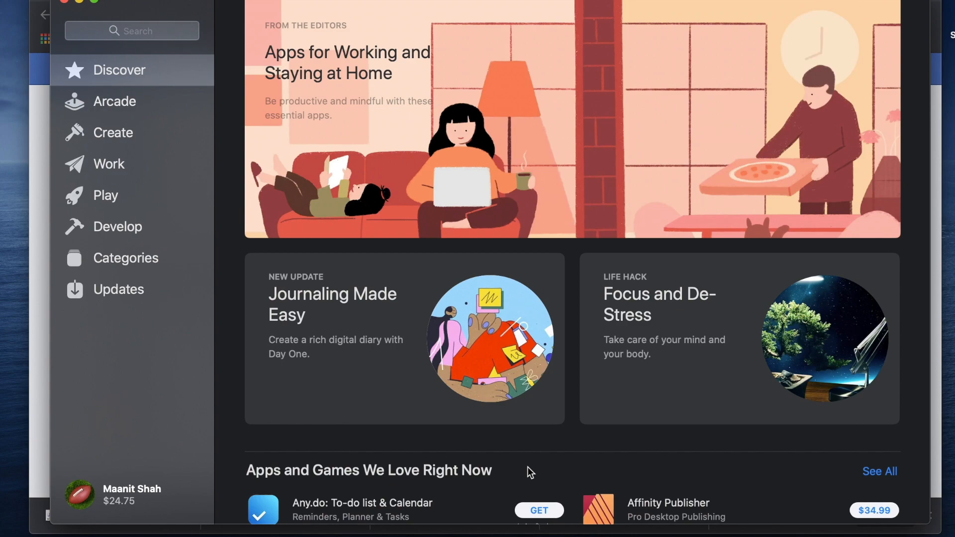
mouse_move(187, 159)
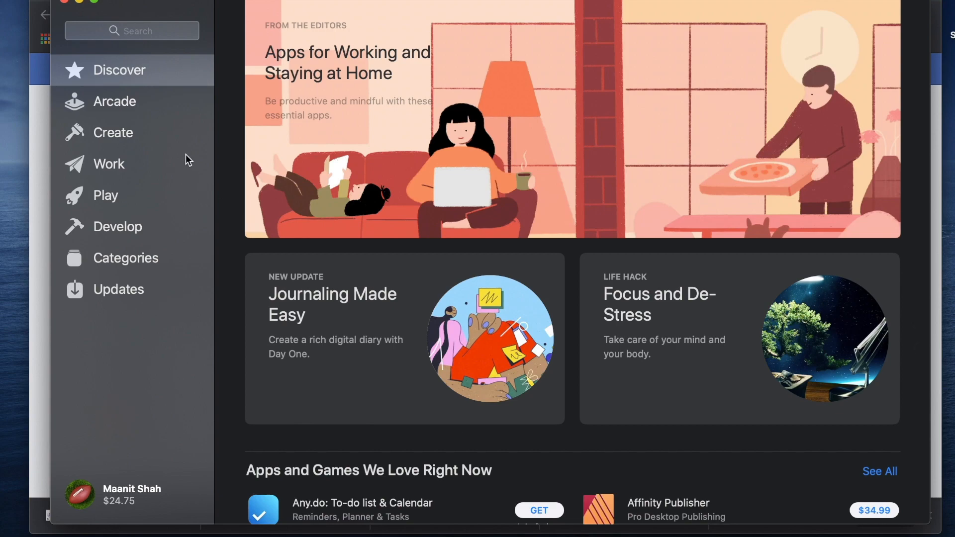
Search the App Store for 'microsoft remote desktop' via the suggestion for 'micro'
left_click(131, 31)
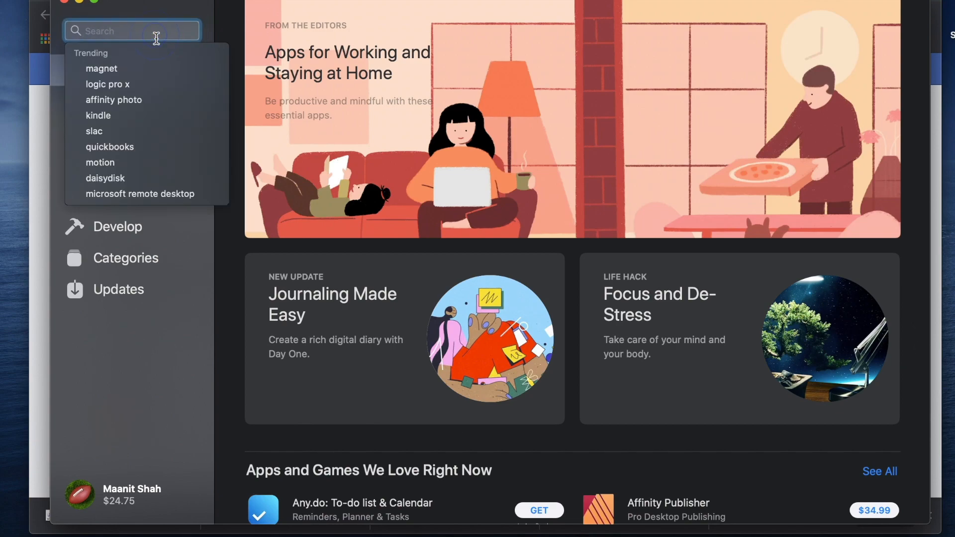
type("micro")
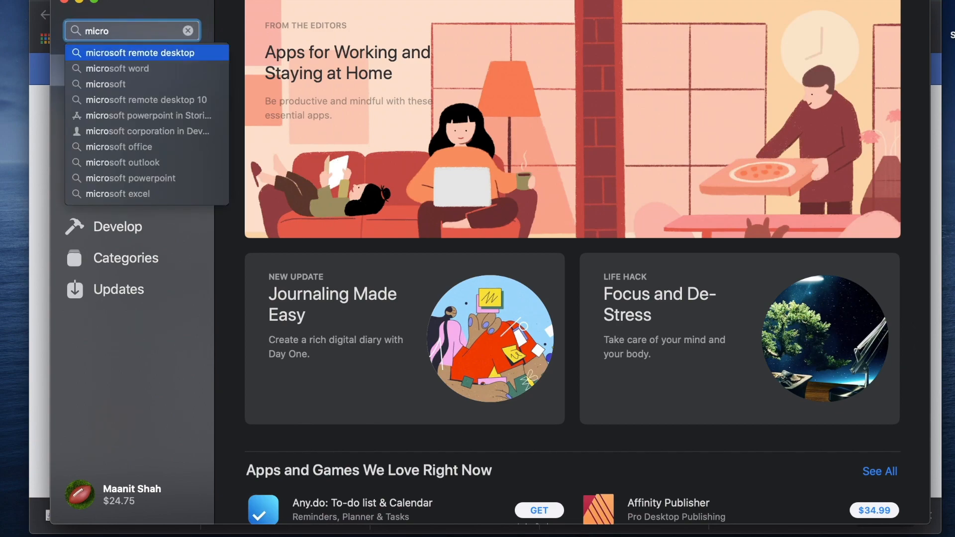
left_click(140, 53)
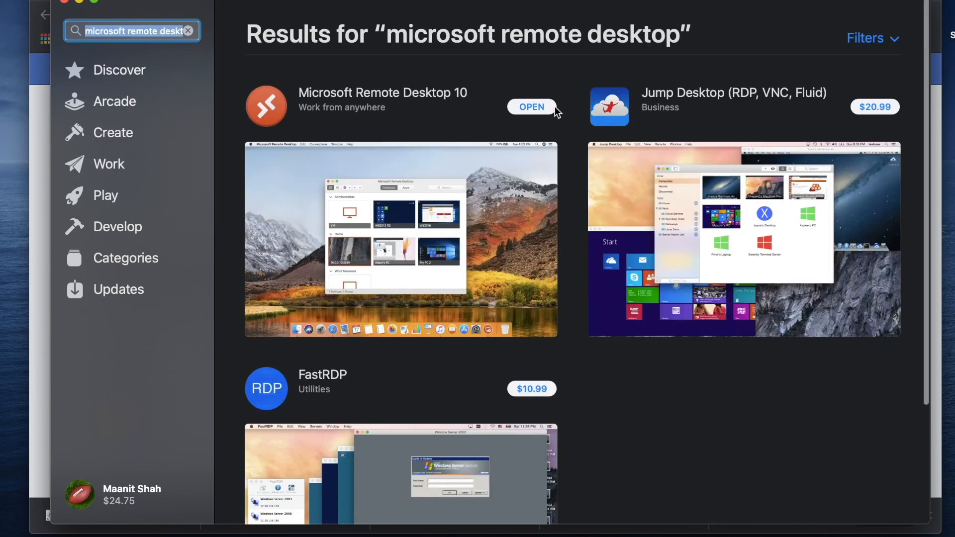
mouse_move(517, 297)
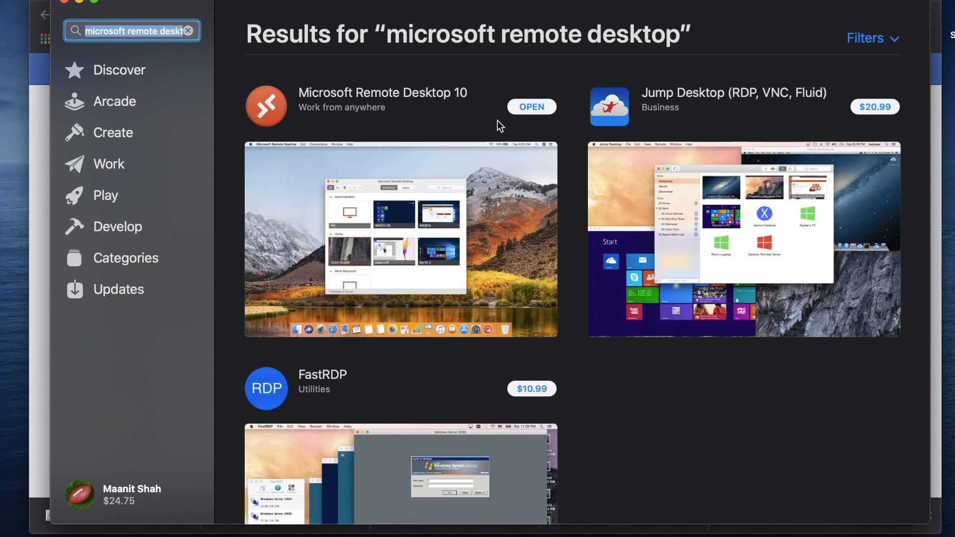
View the Microsoft Remote Desktop 10 product page from the search results
left_click(382, 92)
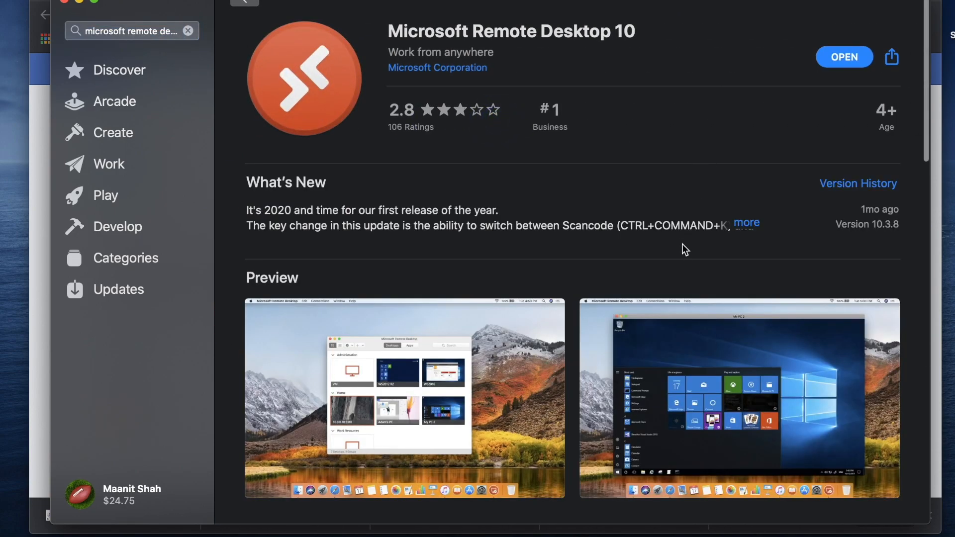
mouse_move(839, 46)
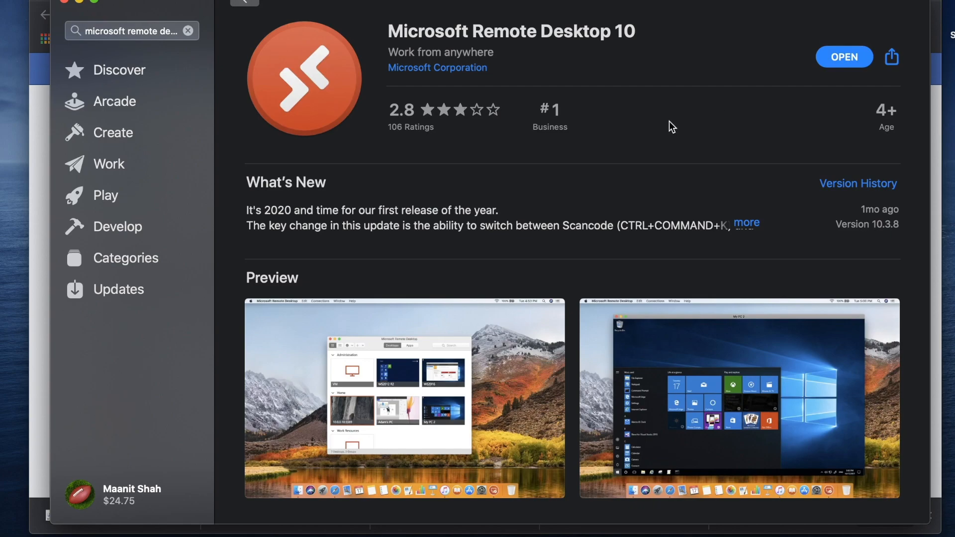
mouse_move(558, 221)
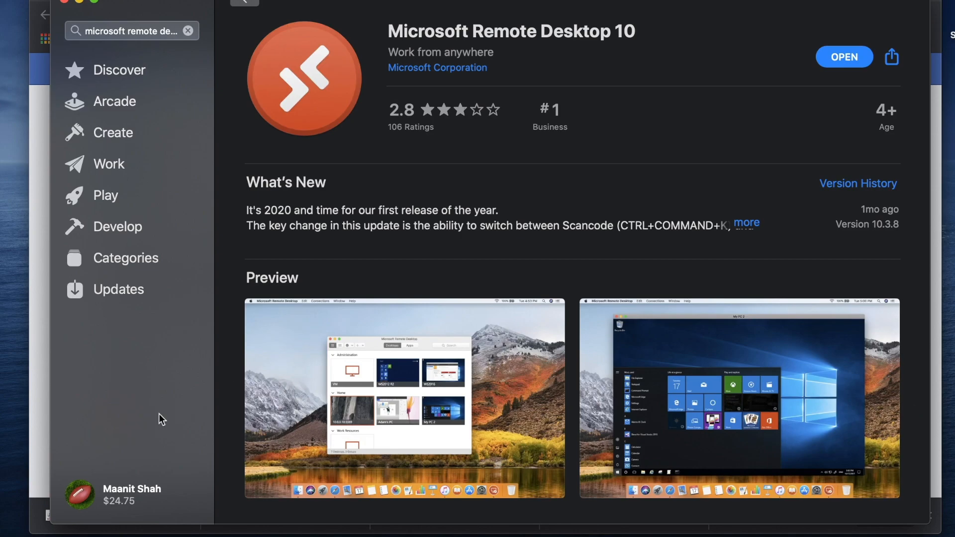
mouse_move(112, 505)
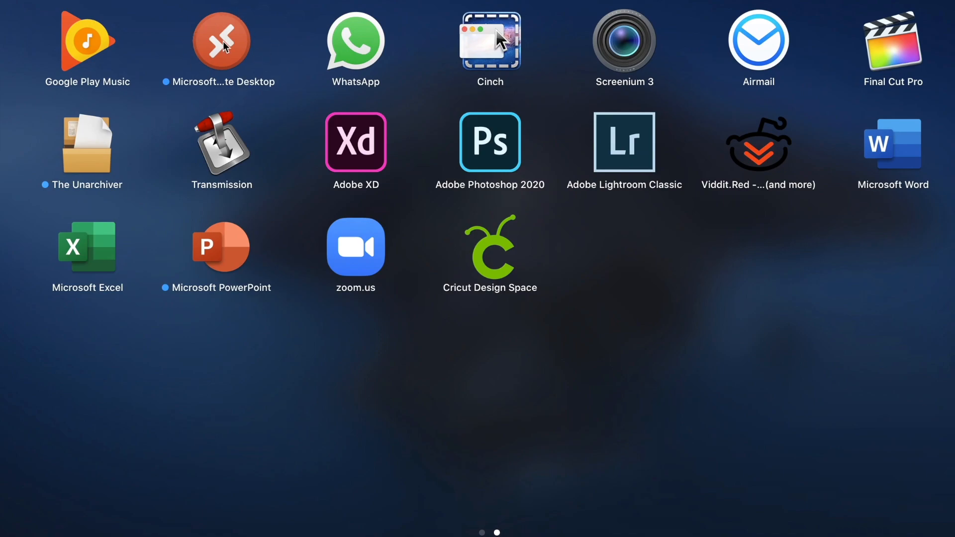
Launch Microsoft Remote Desktop, declining usage sharing, camera and microphone access
left_click(221, 41)
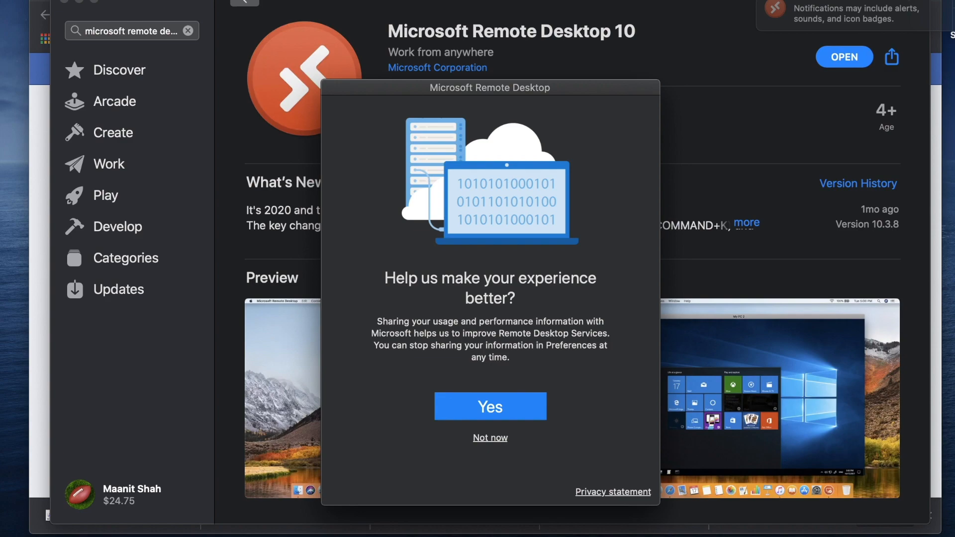
mouse_move(508, 443)
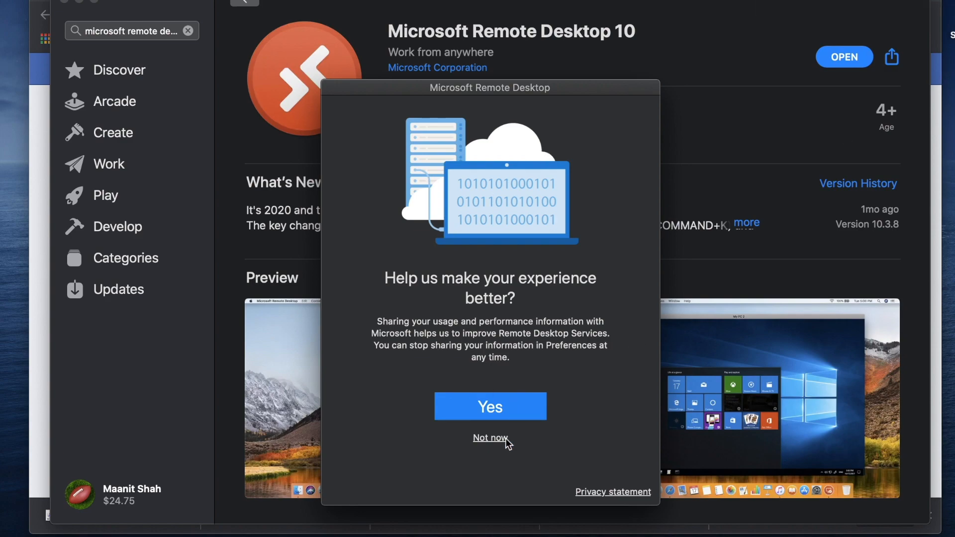
left_click(489, 437)
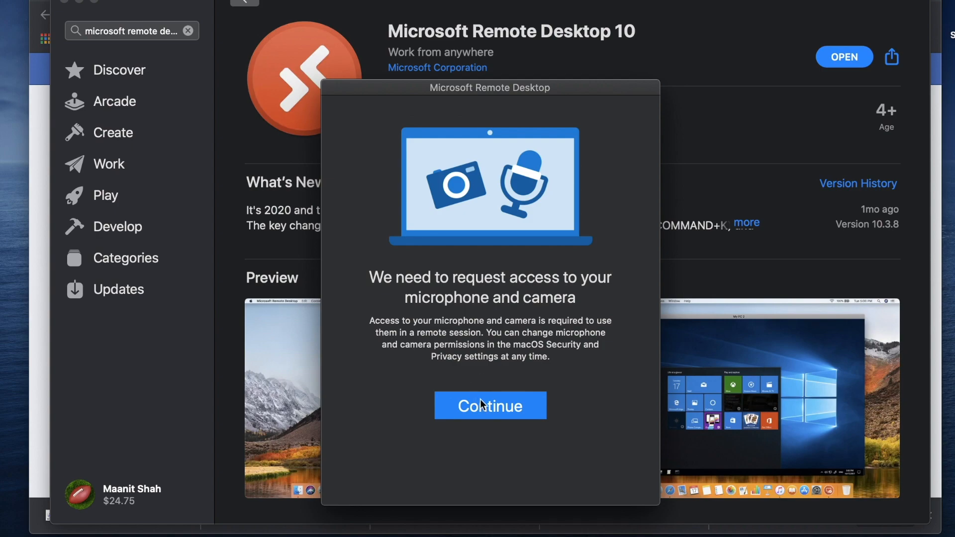
left_click(489, 406)
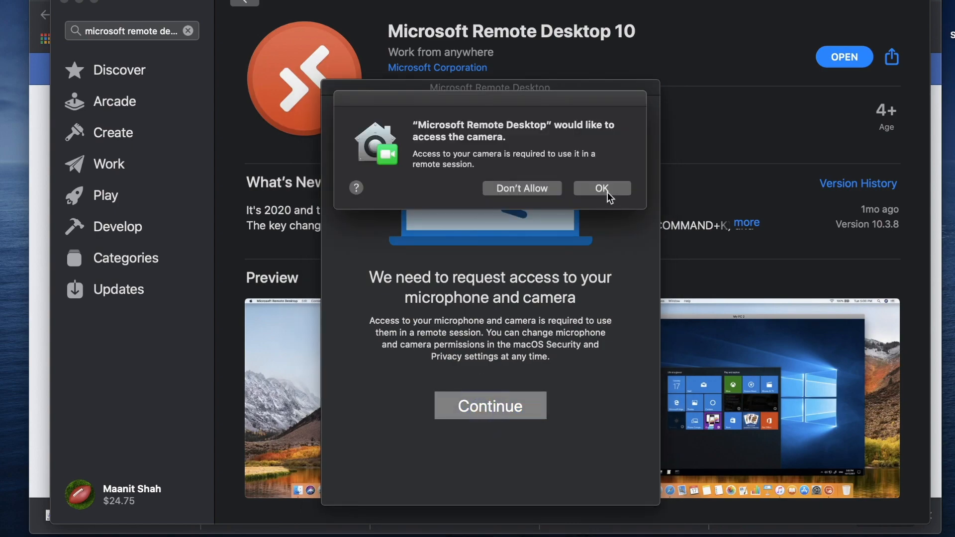
mouse_move(609, 196)
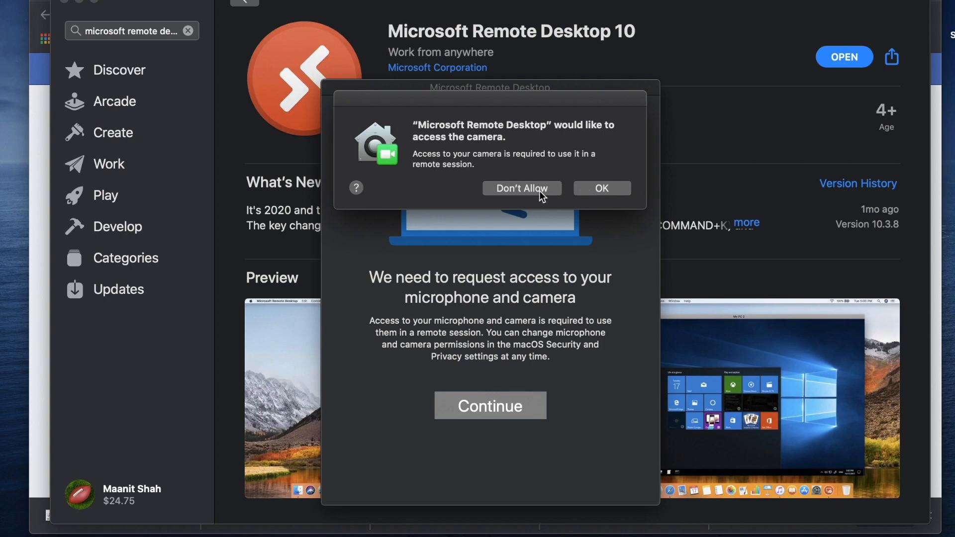
left_click(520, 188)
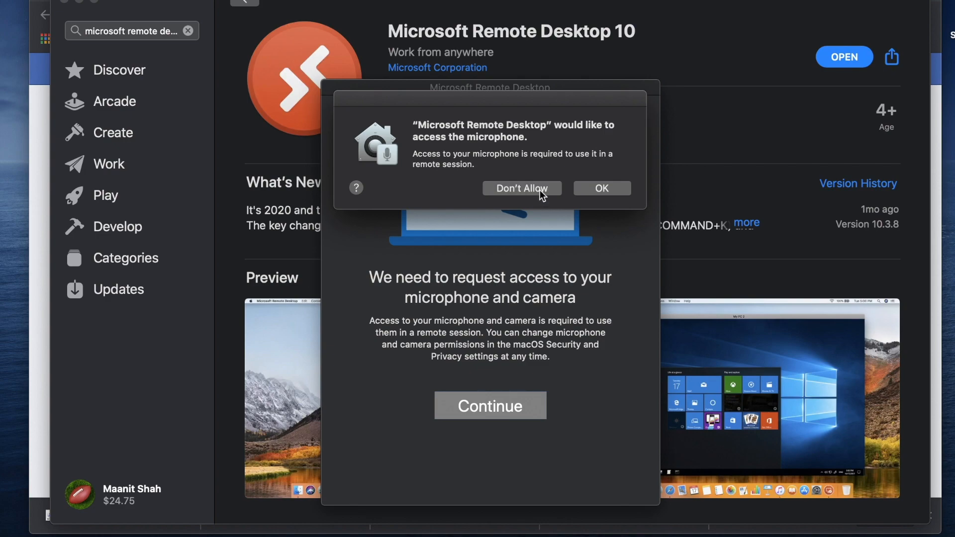
left_click(521, 188)
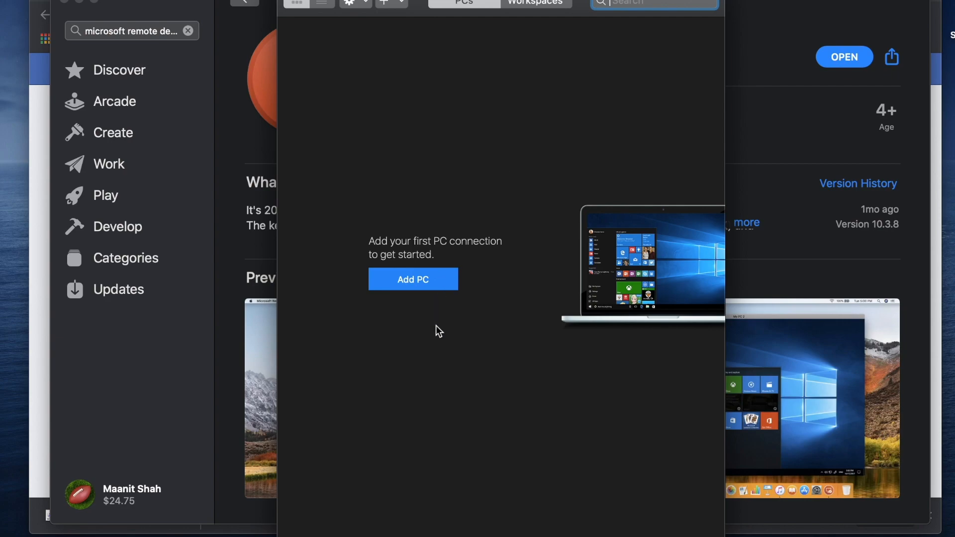
Add a new PC named mac.hosting.maplewood.com and expand the User account choices
left_click(412, 278)
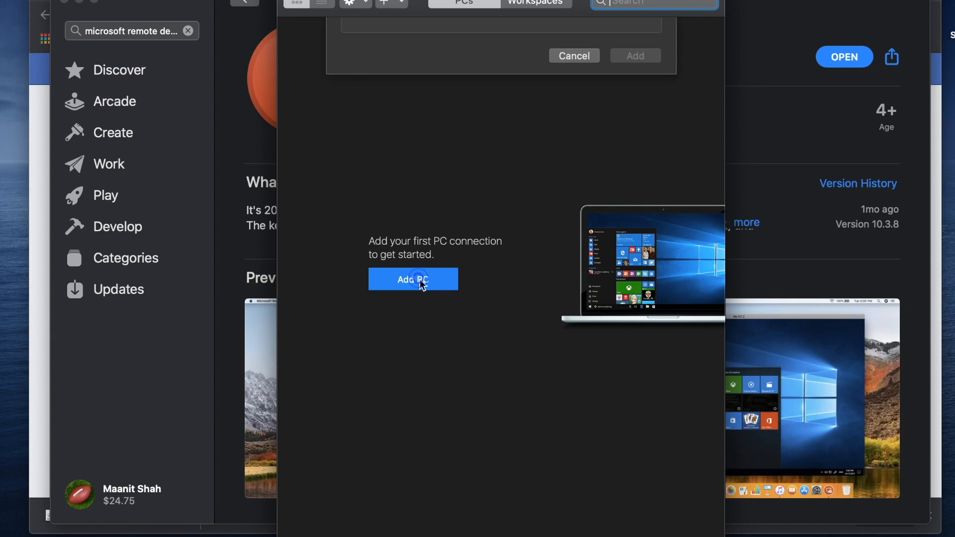
left_click(412, 279)
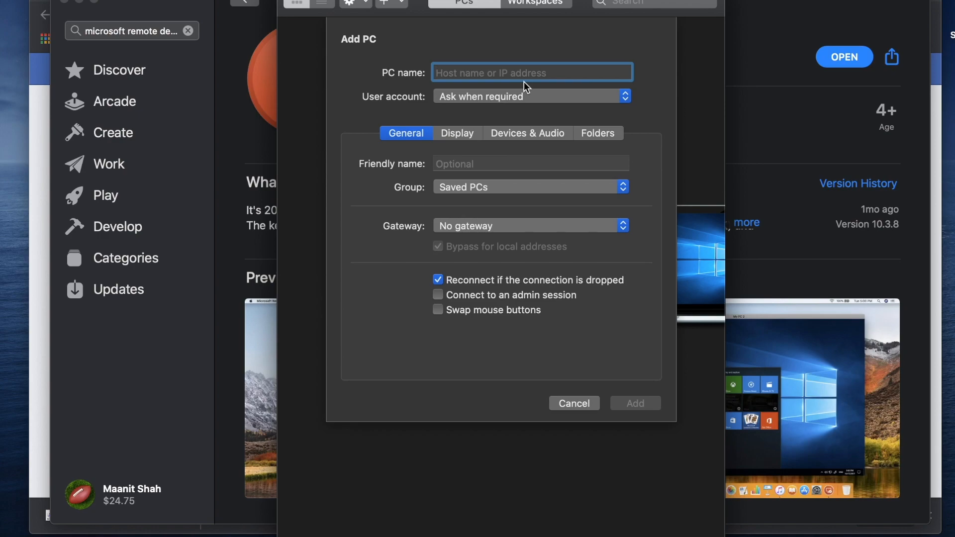
type("mac.hostin")
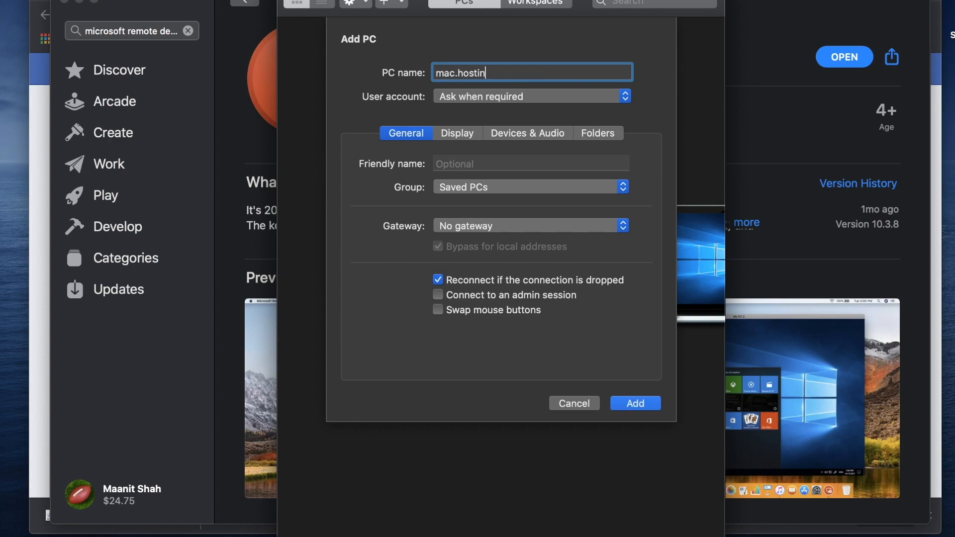
type("g.maplewood.c")
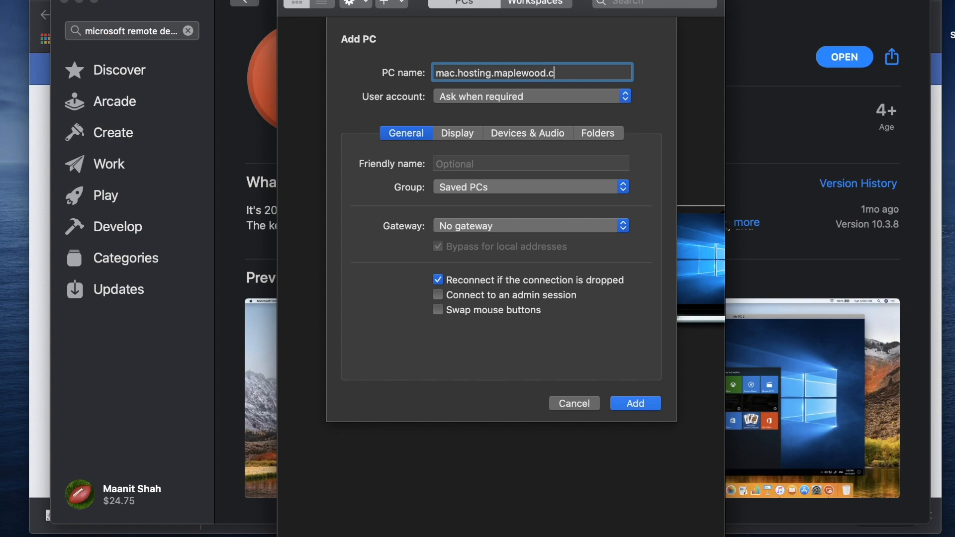
left_click(530, 96)
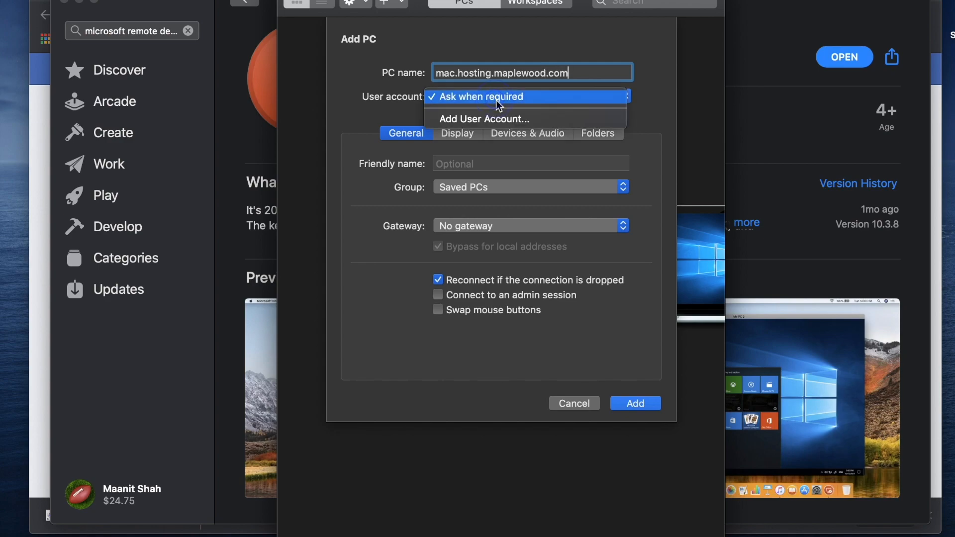
Begin a new user account, entering MWOOD\ domain username with a mistyped BRDN.Secretary ending
left_click(483, 118)
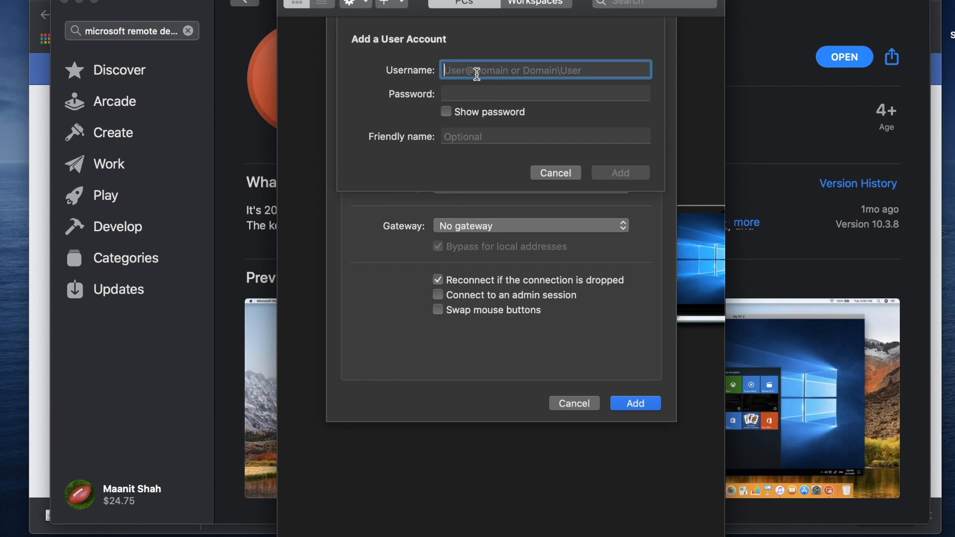
type("M")
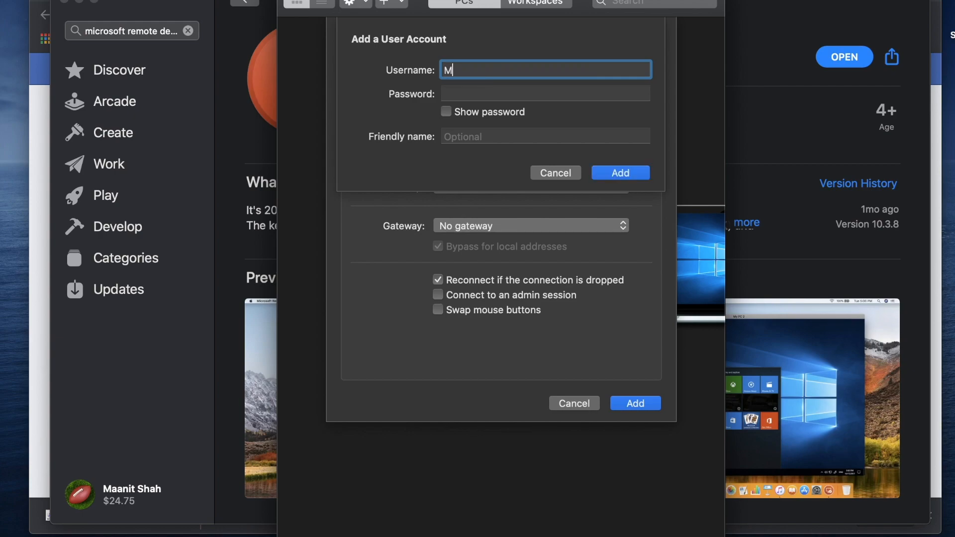
type("WOOD")
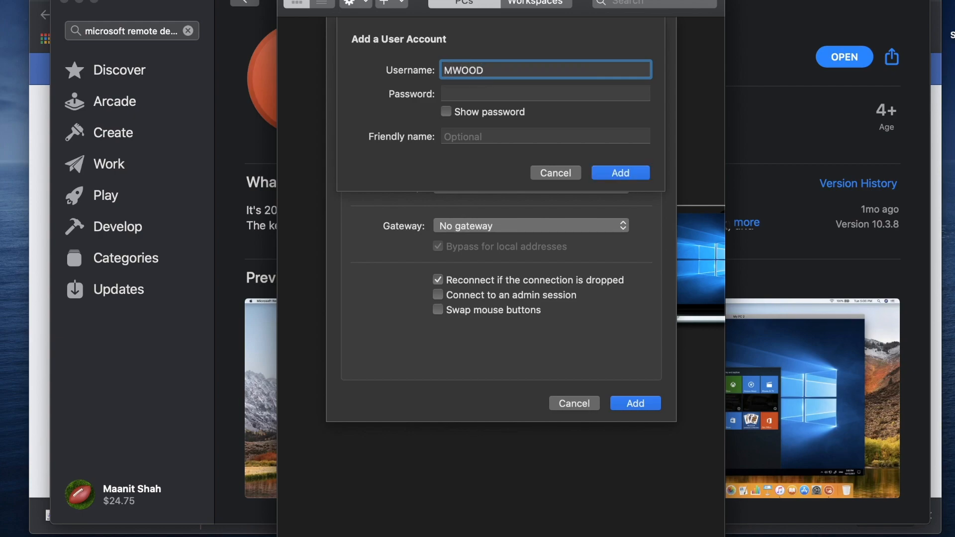
type("\\")
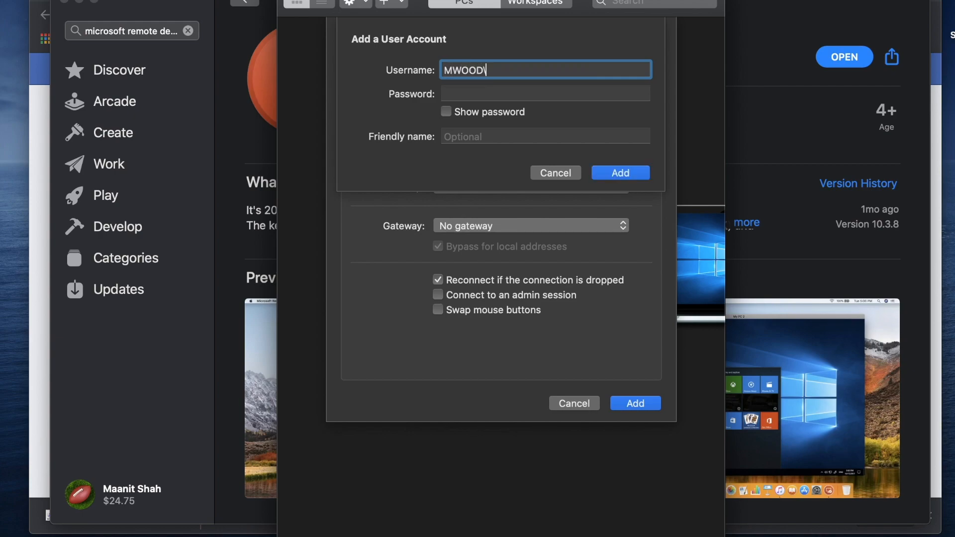
type("\\")
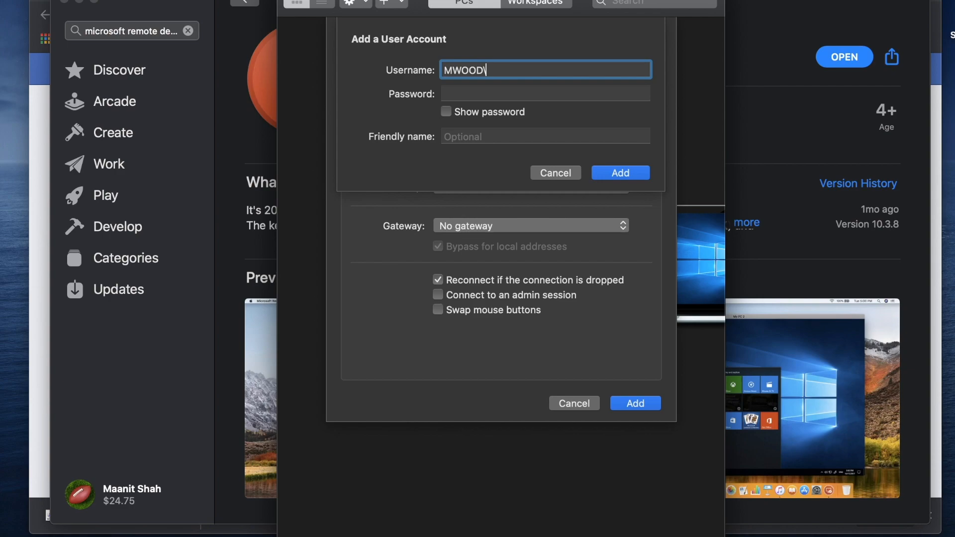
type("MLTC.EdTe")
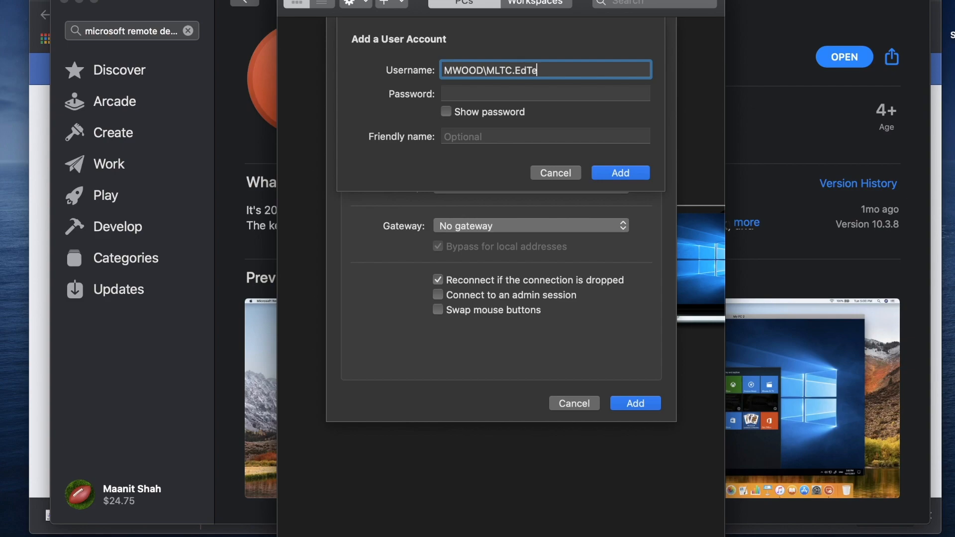
type("ch")
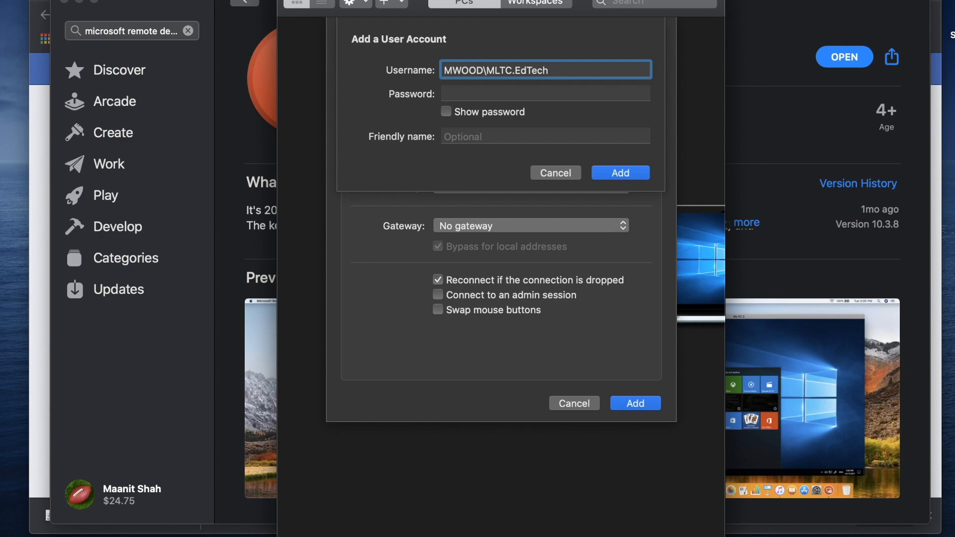
left_click(544, 69)
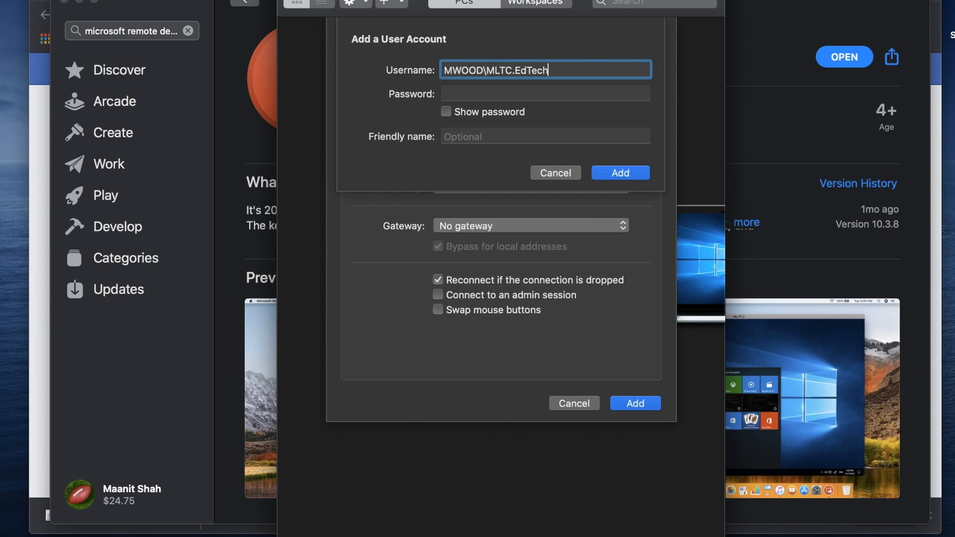
key("Backspace")
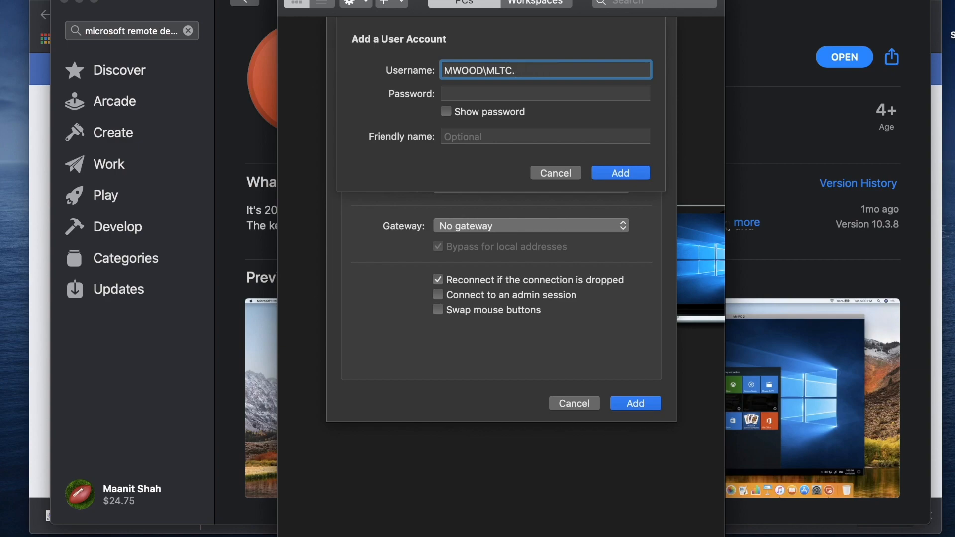
type("BR")
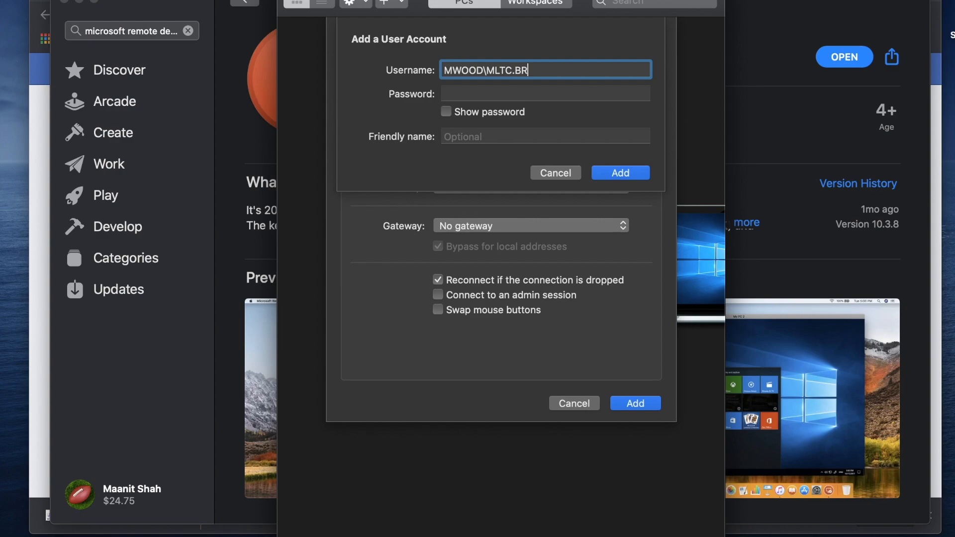
type("DN.Secret")
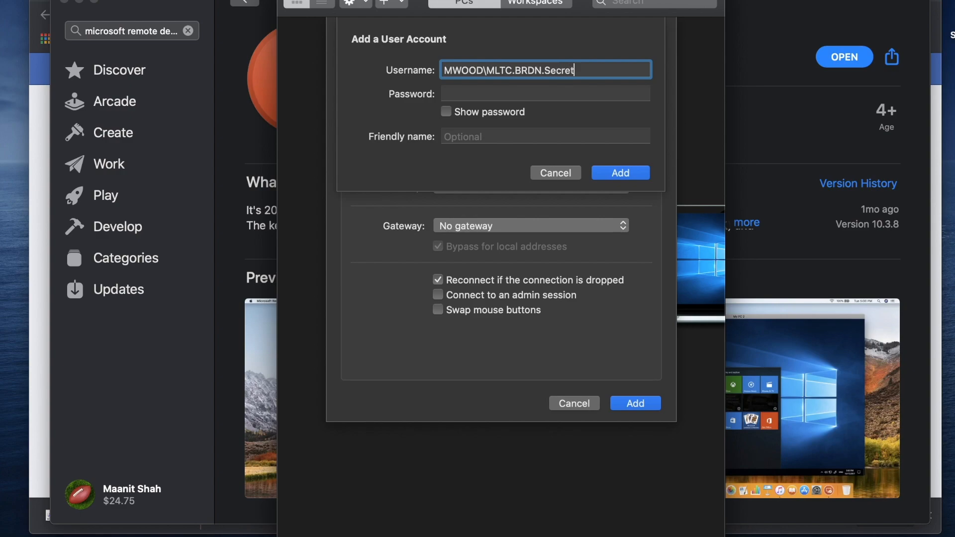
type("ary")
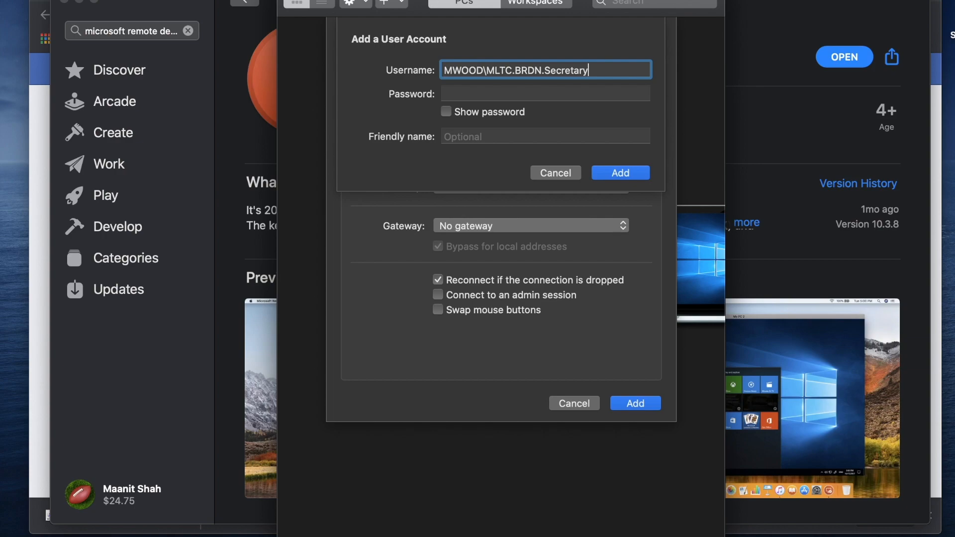
Correct the username to MWOOD\MLTC.EdTech
key("Backspace")
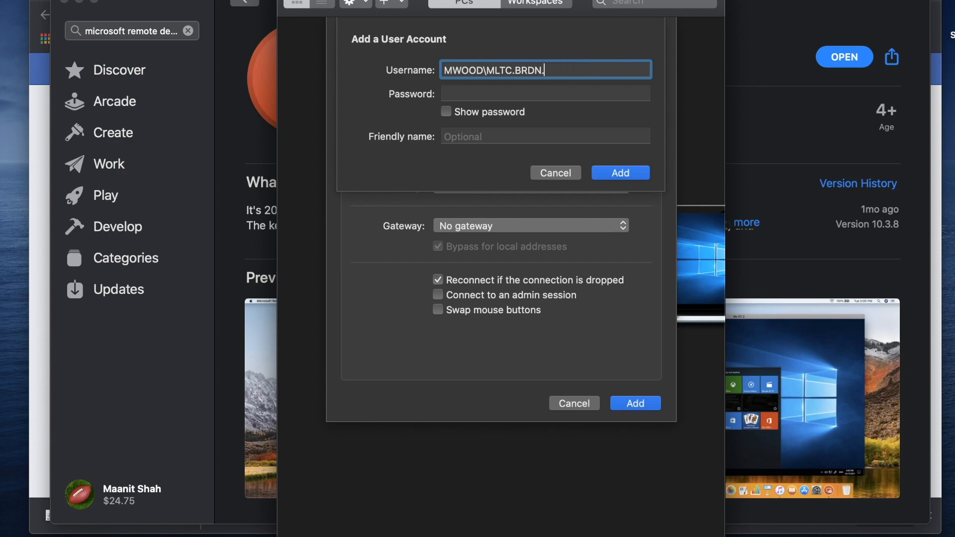
key("Backspace")
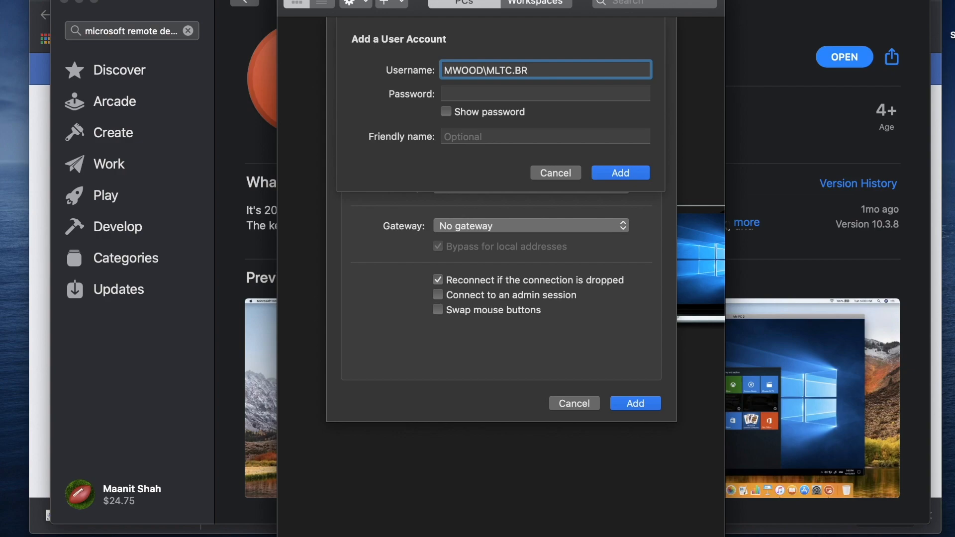
key("backspace")
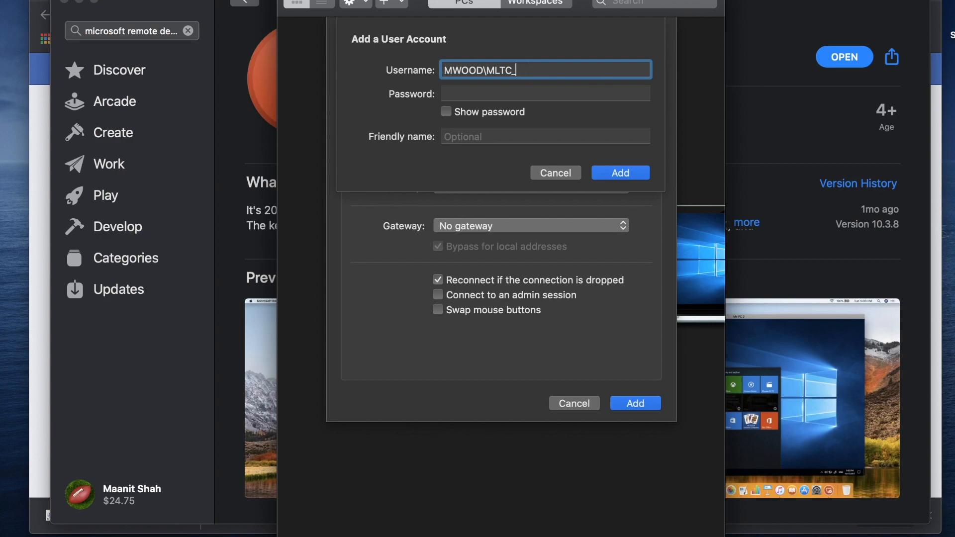
type("BRDN.")
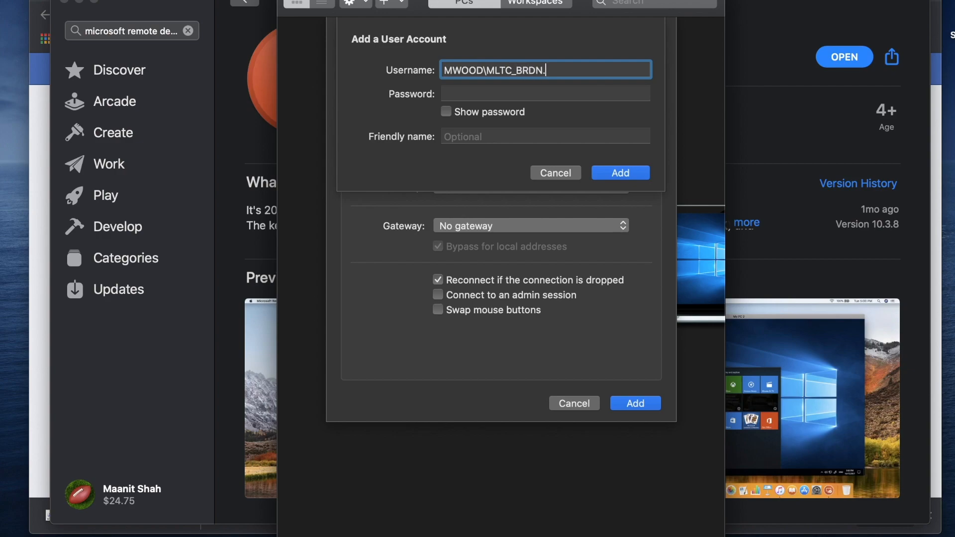
type("Secretary")
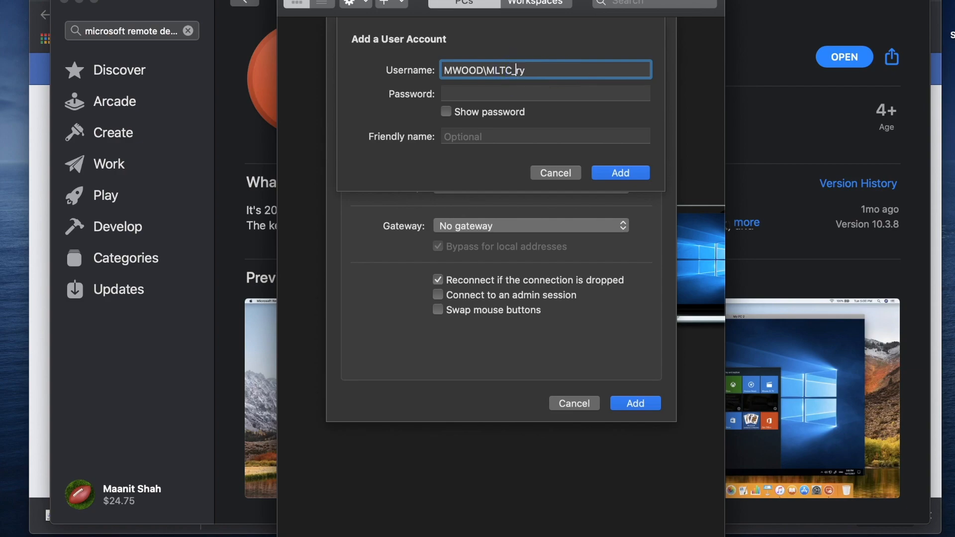
key("Backspace")
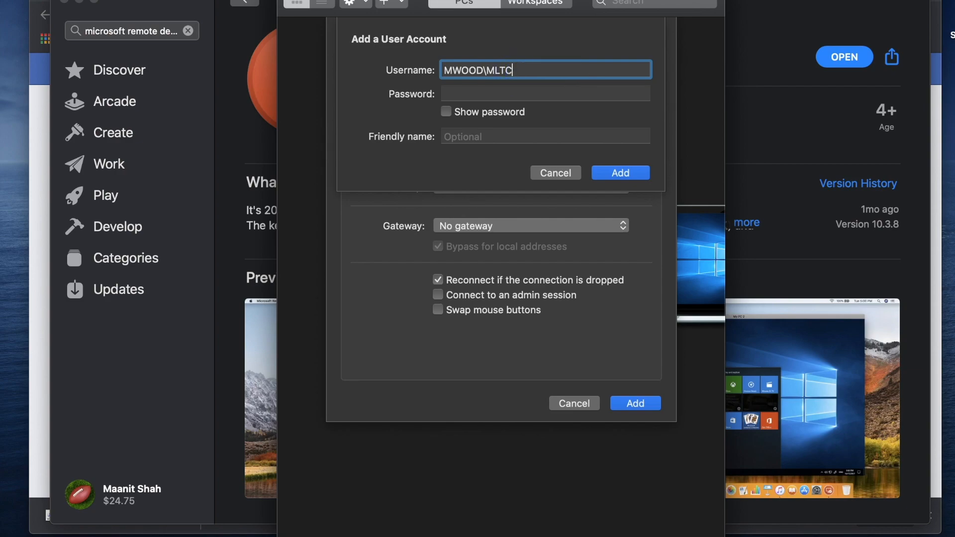
type(".EdTech")
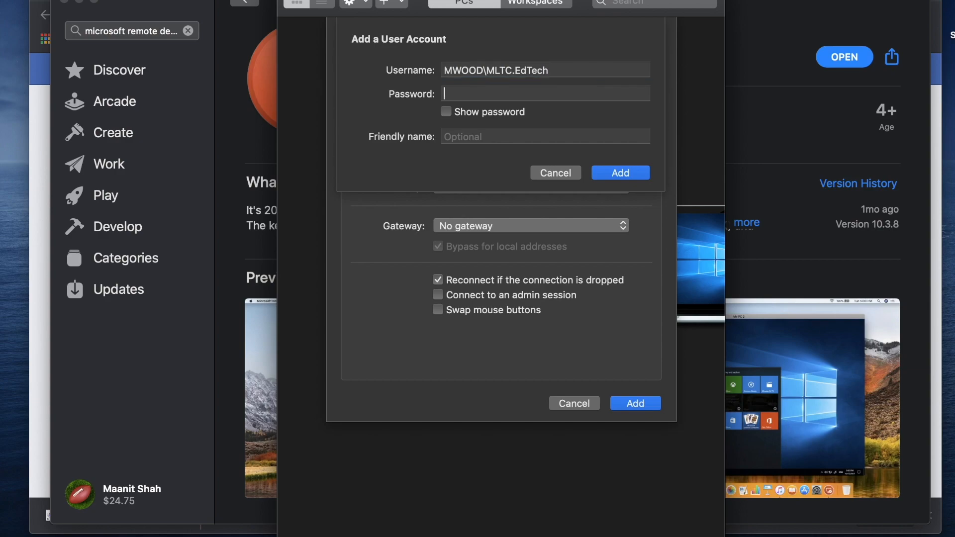
Enter the account password and friendly name Maplewood, then save the user account
left_click(544, 94)
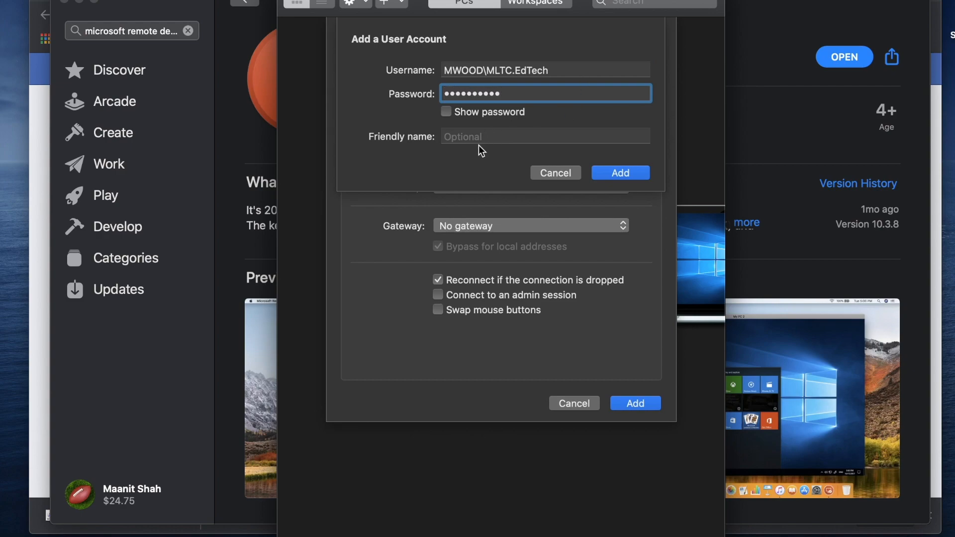
left_click(544, 137)
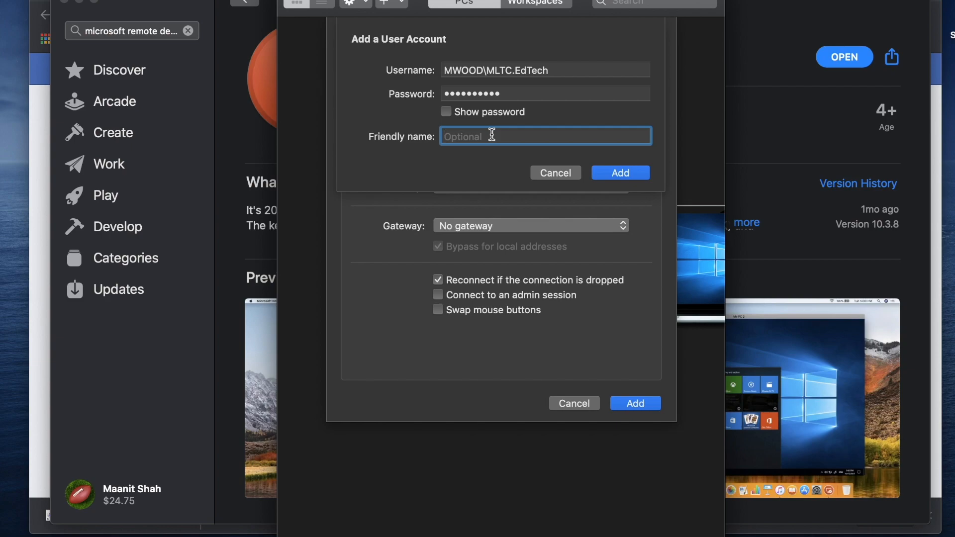
type("Mai")
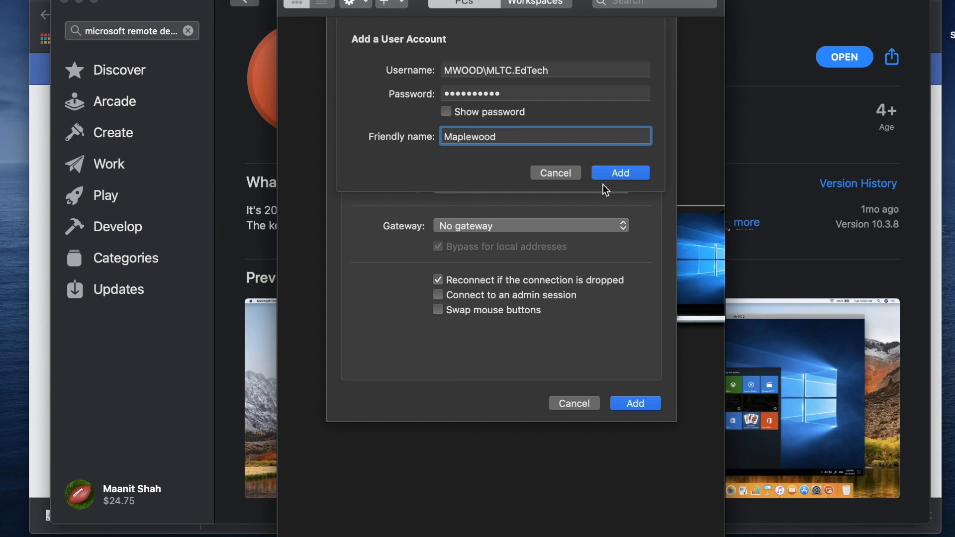
left_click(620, 172)
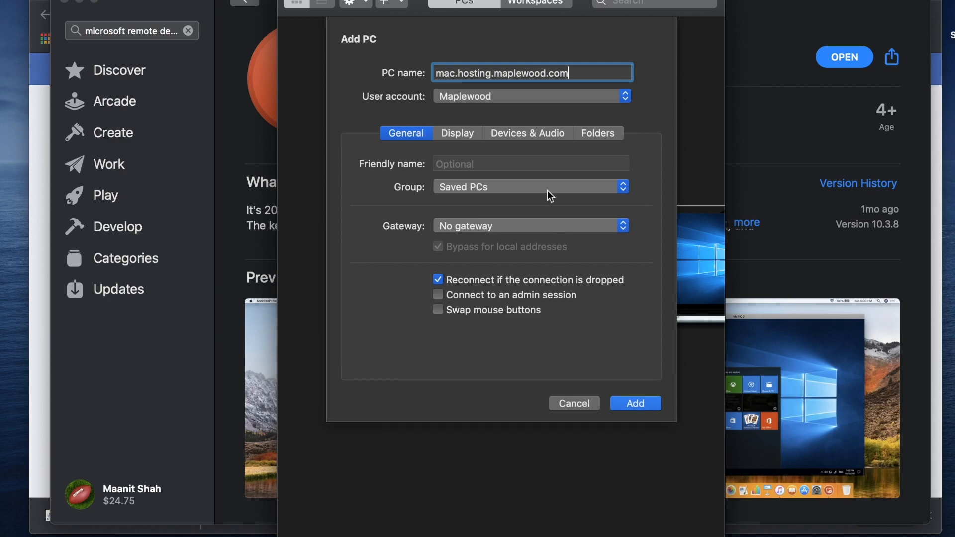
Enable printer redirection under Devices & Audio for the new PC
left_click(456, 132)
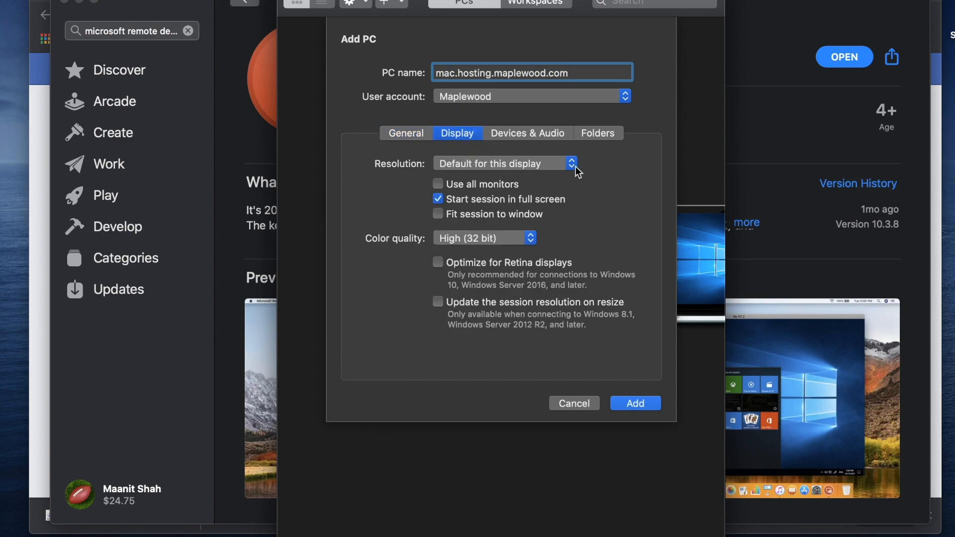
mouse_move(555, 209)
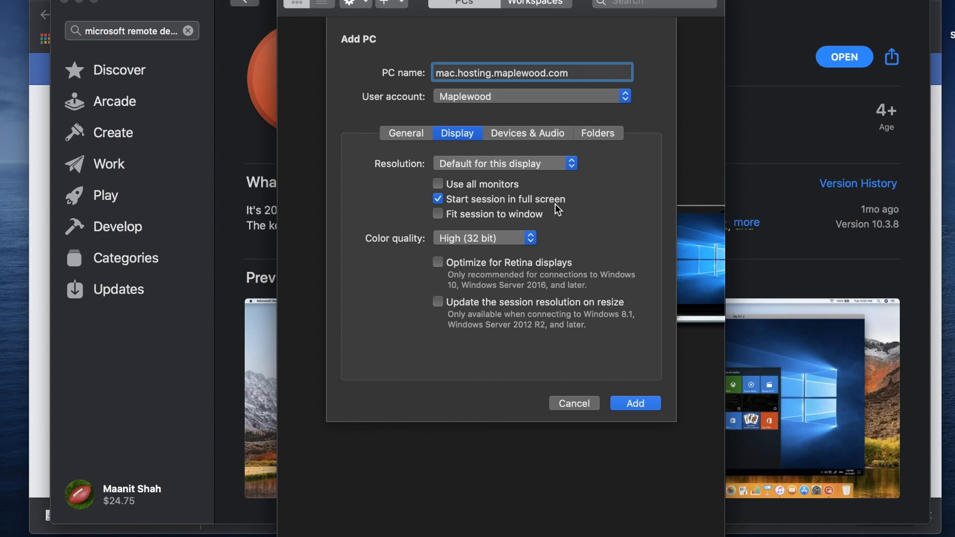
left_click(527, 132)
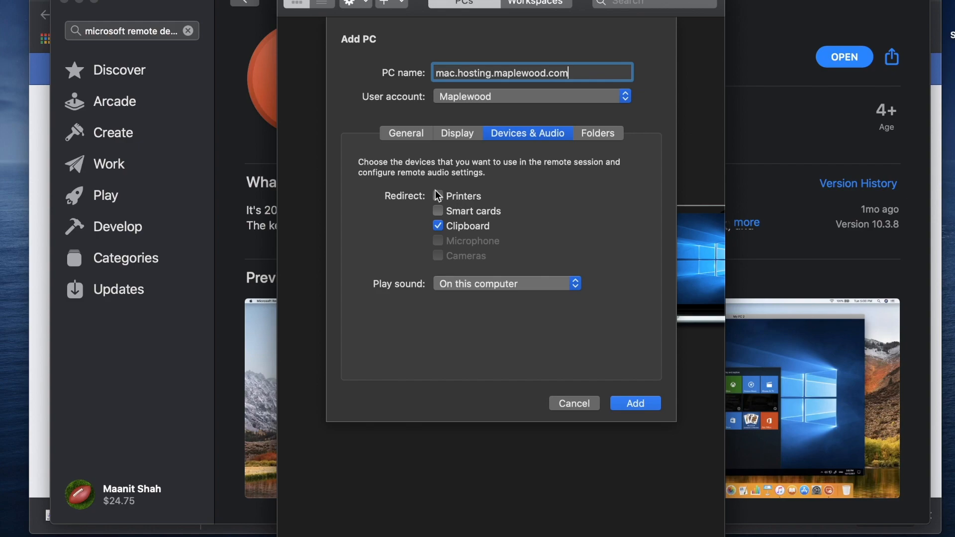
left_click(437, 196)
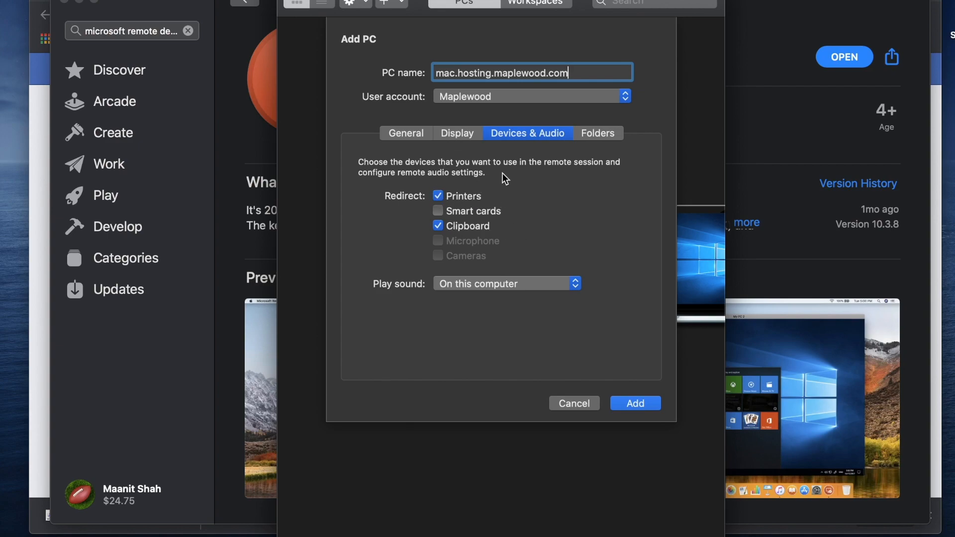
mouse_move(505, 231)
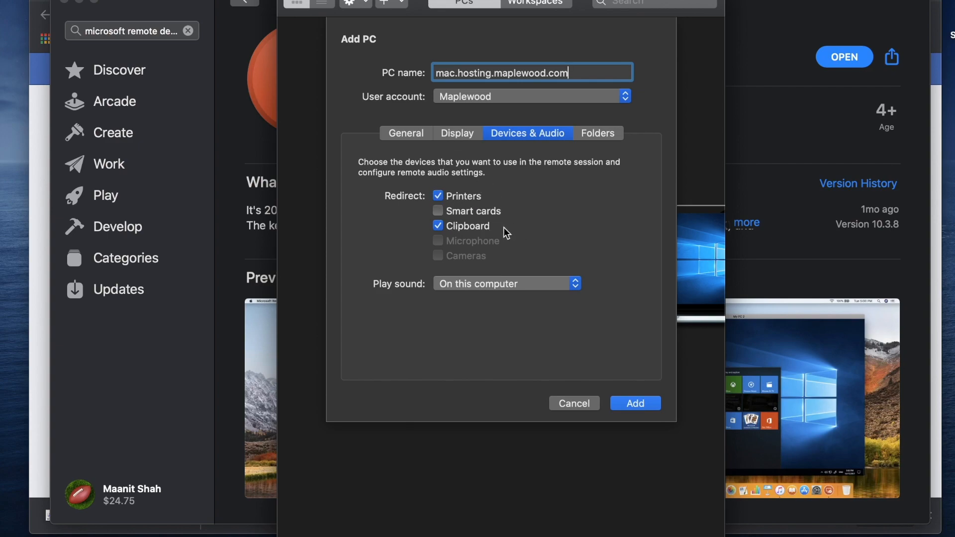
left_click(406, 133)
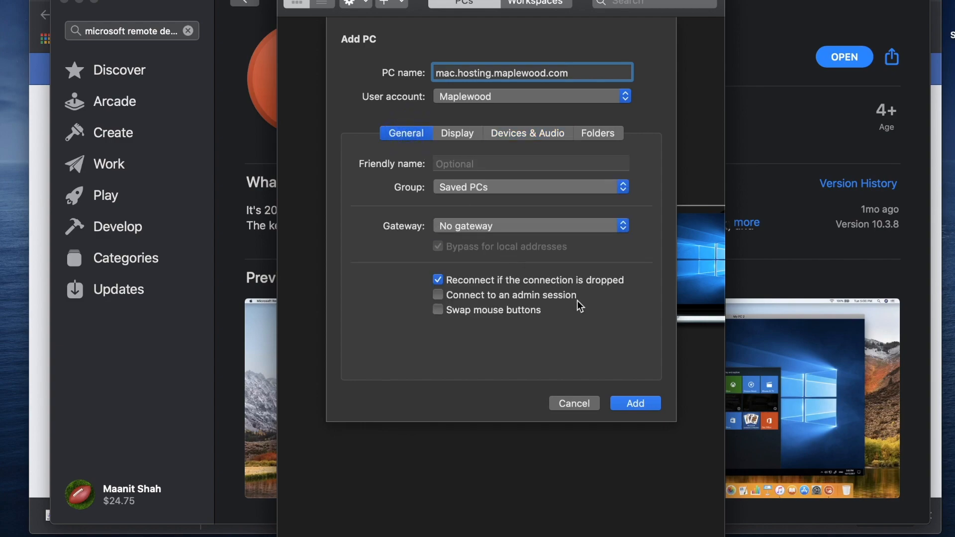
Save the mac.hosting.maplewood.com PC and connect to it, reaching the certificate warning
left_click(634, 403)
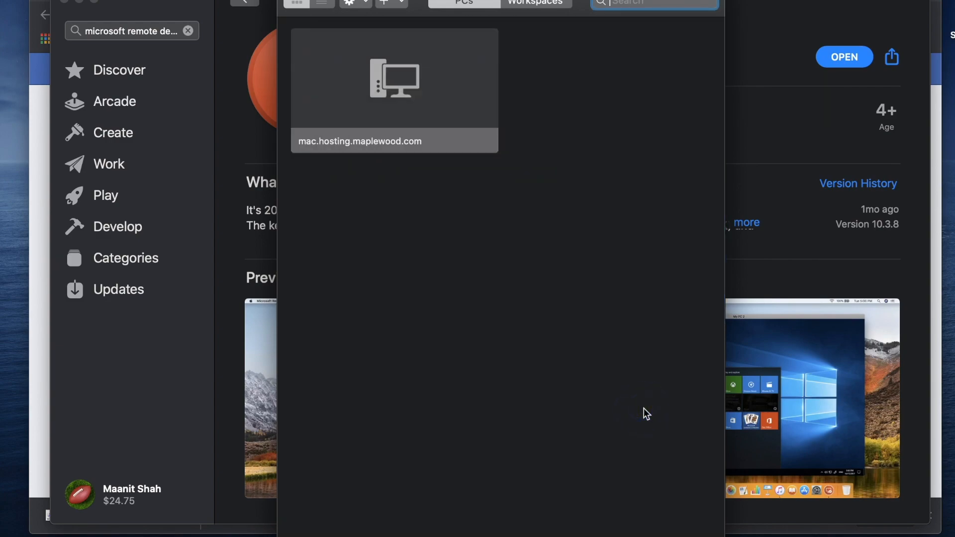
mouse_move(516, 89)
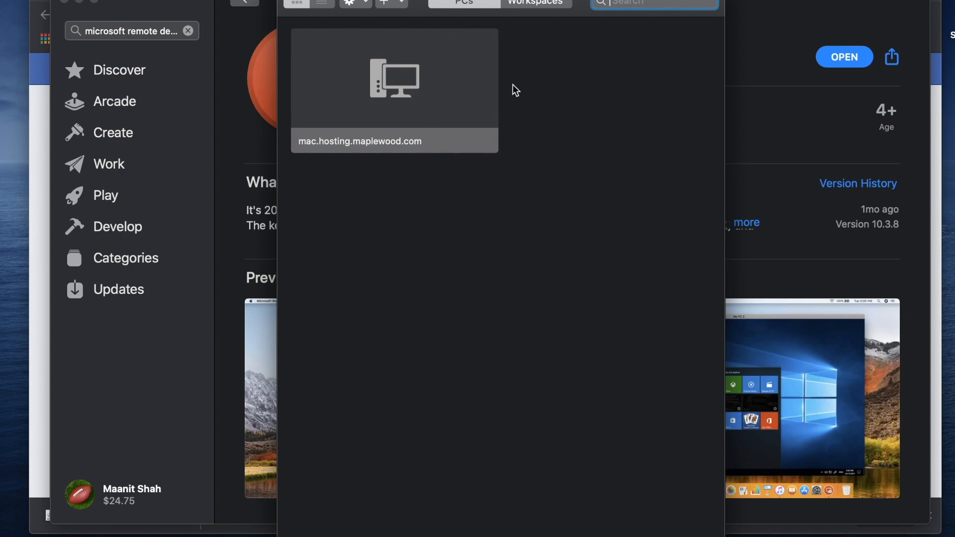
left_click(549, 171)
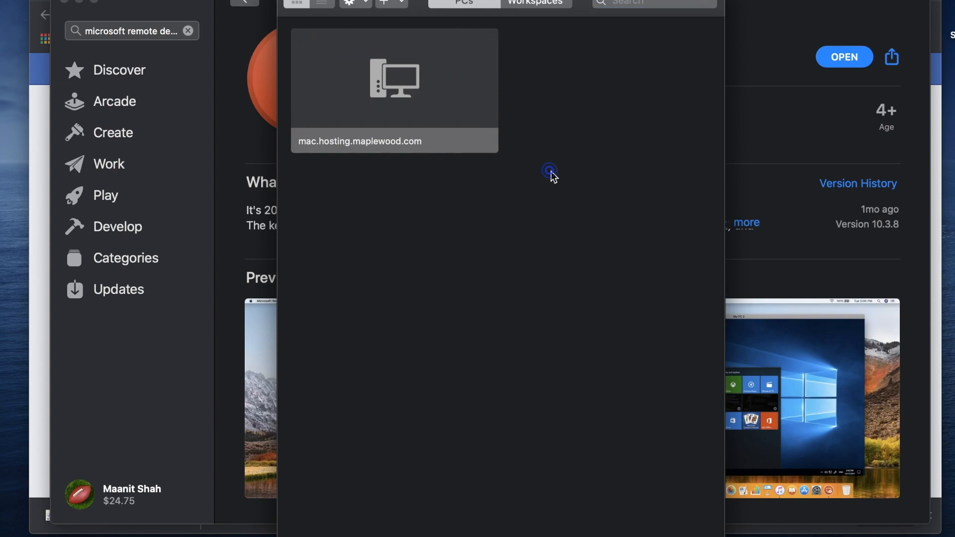
double_click(393, 90)
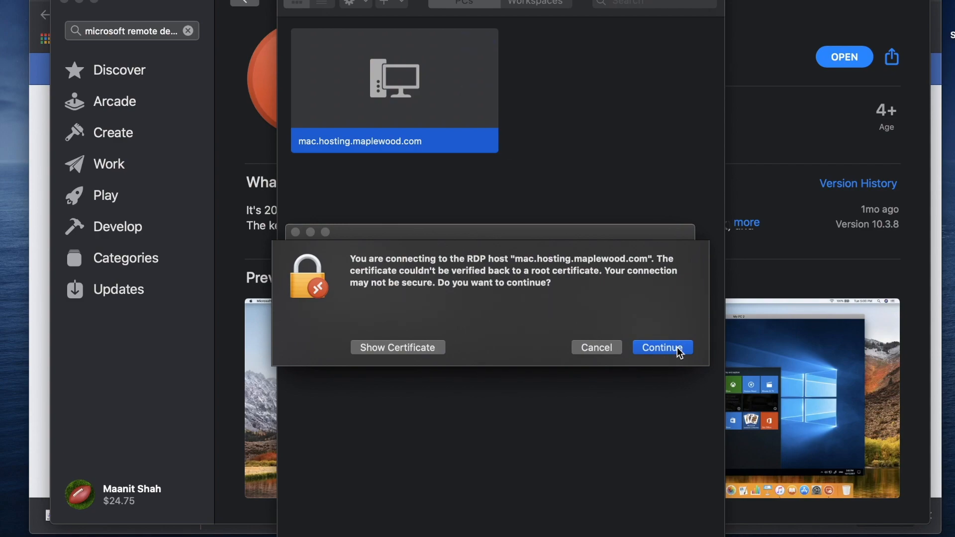
Continue past the certificate warnings and submit the password so the connection proceeds
left_click(661, 347)
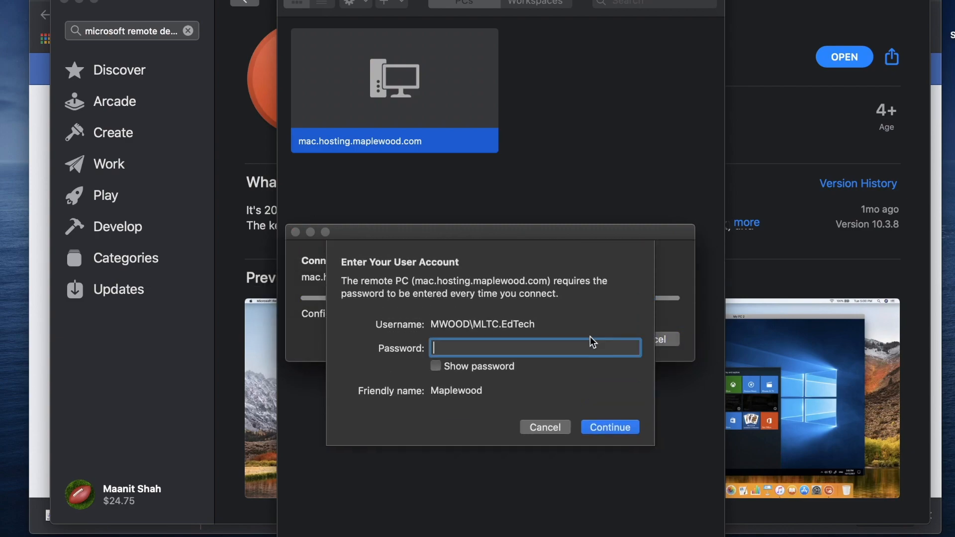
mouse_move(579, 360)
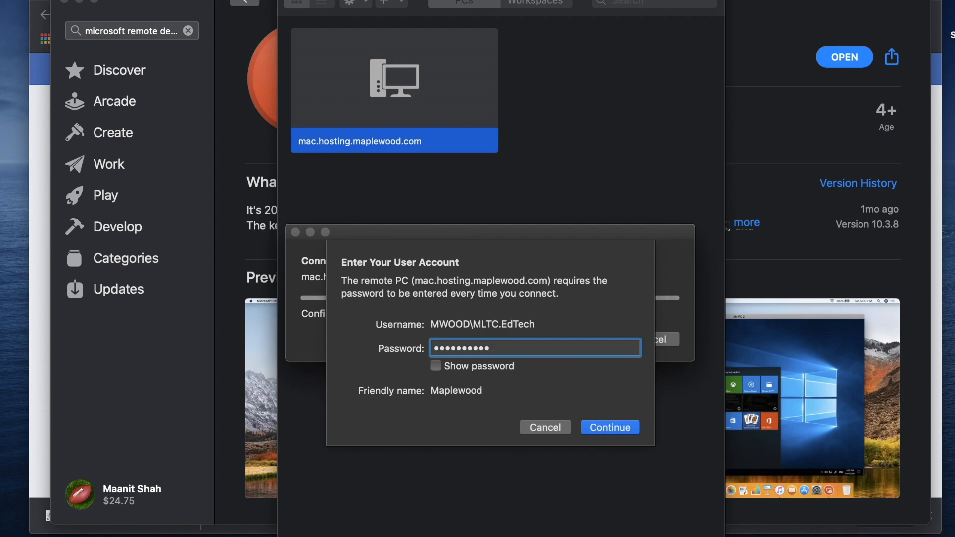
left_click(608, 427)
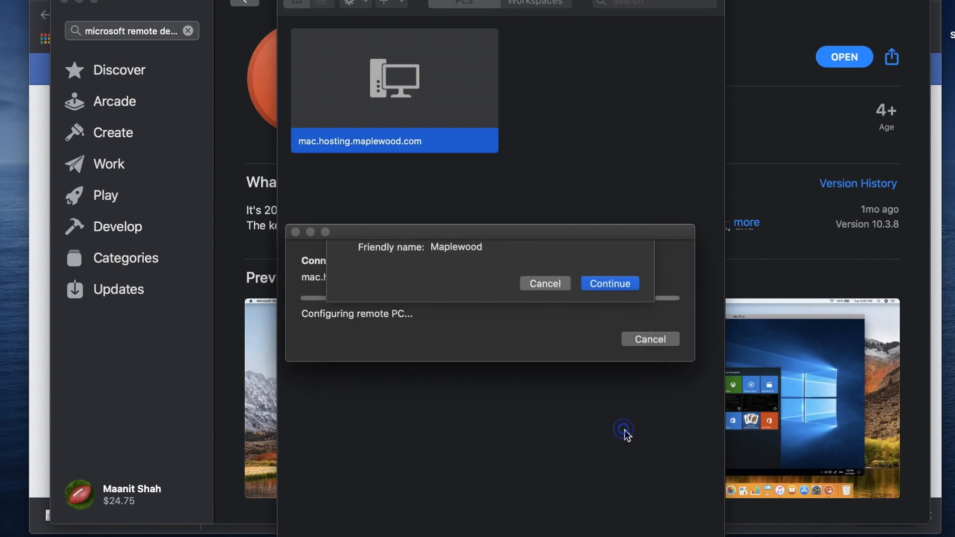
left_click(609, 283)
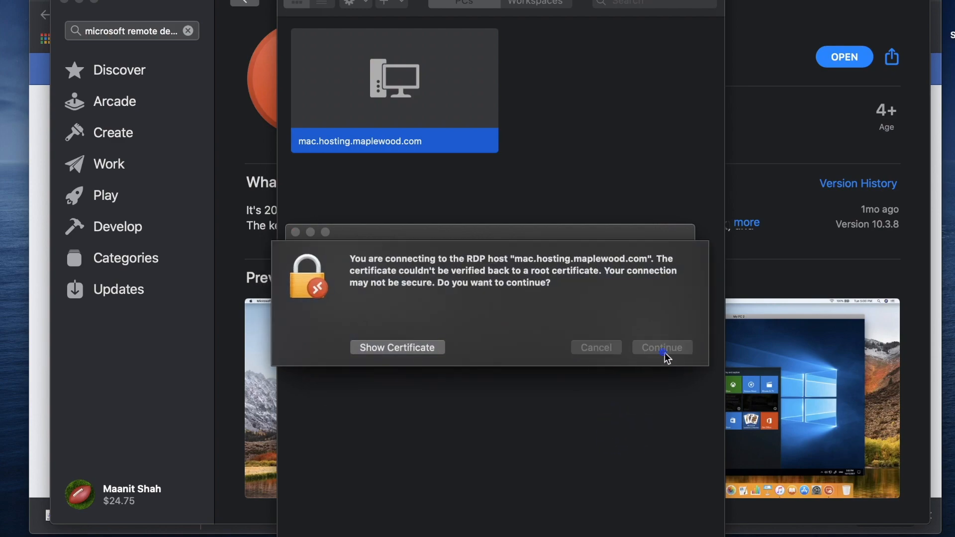
left_click(662, 347)
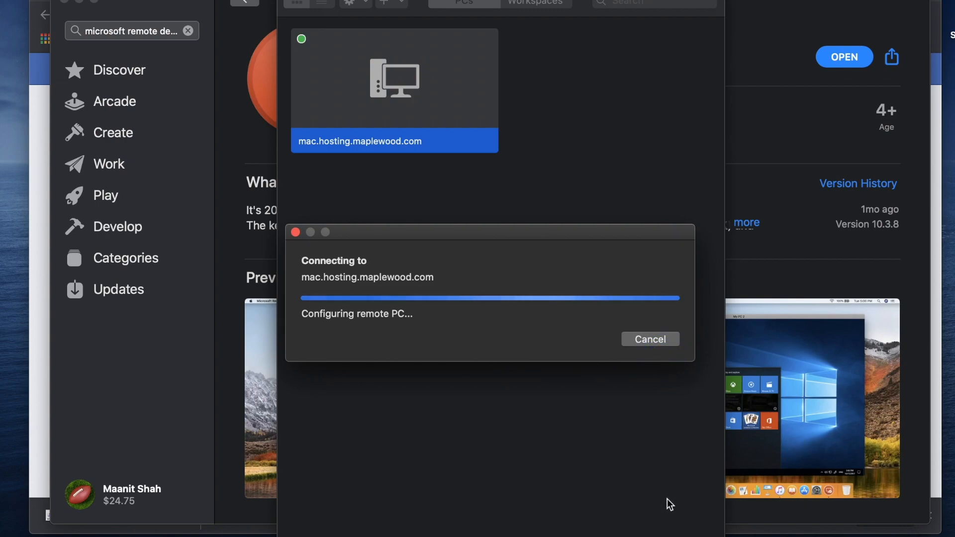